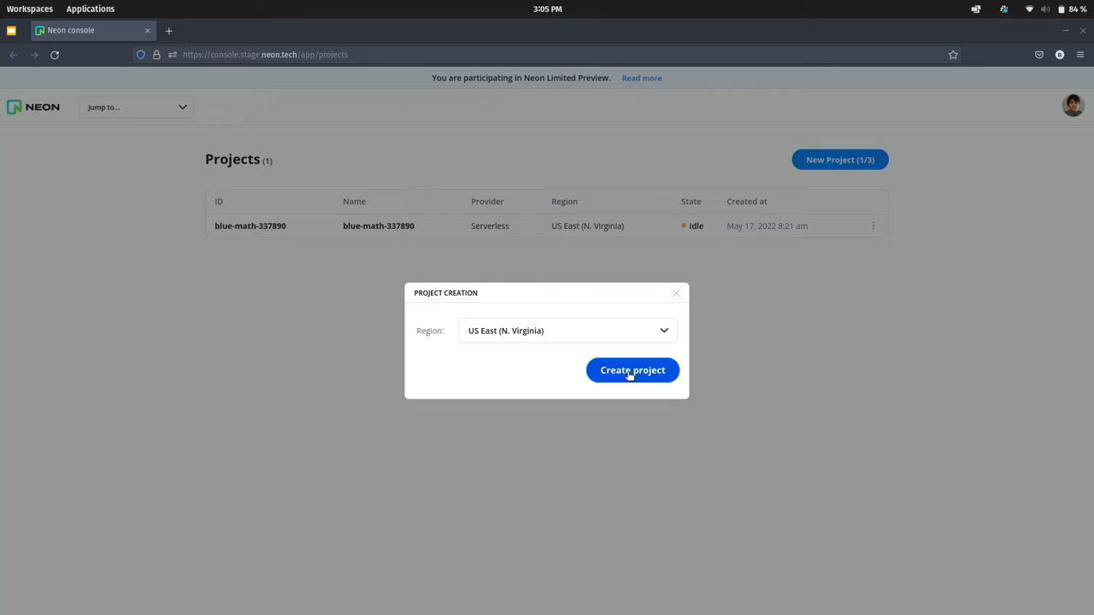
# Step: Create the new Neon project in US East (N. Virginia), landing on its dashboard
pyautogui.click(632, 369)
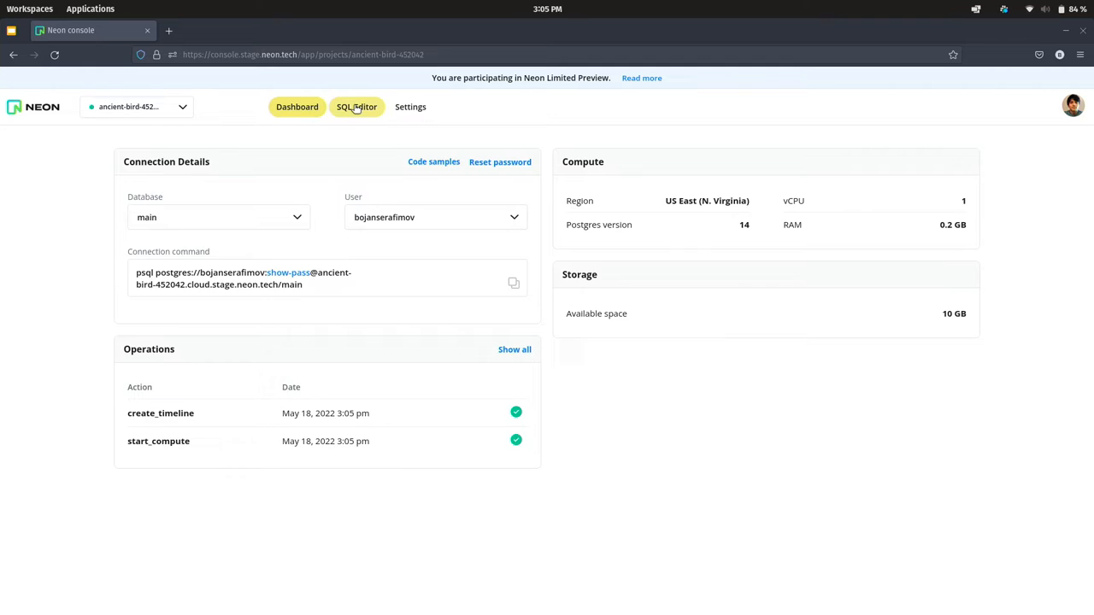
# Step: Switch to the SQL Editor to run select 1 against the main database
pyautogui.click(356, 106)
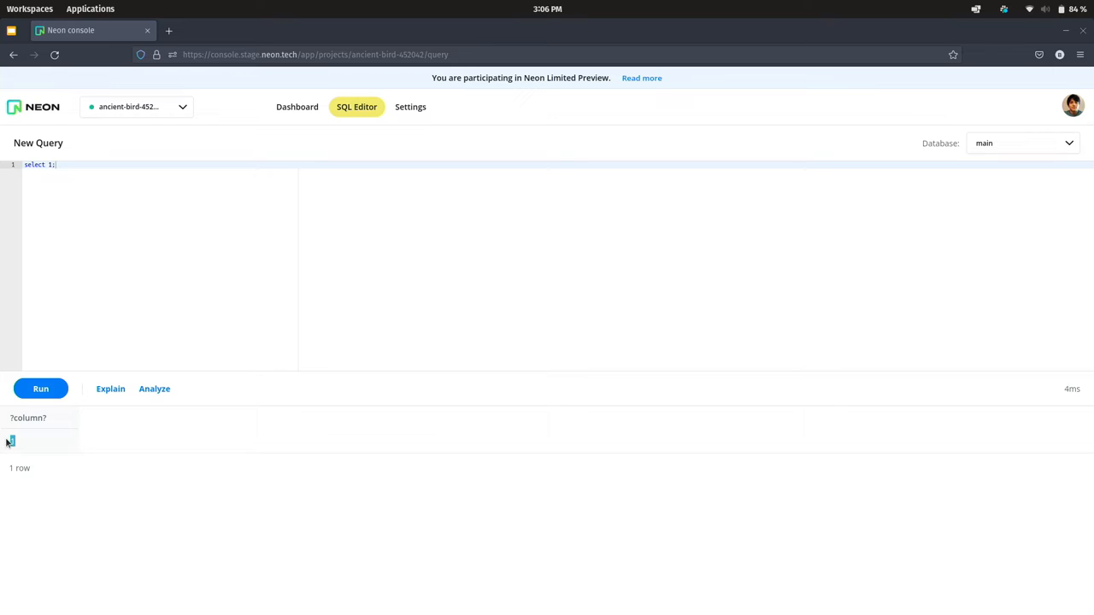
pyautogui.moveTo(141, 187)
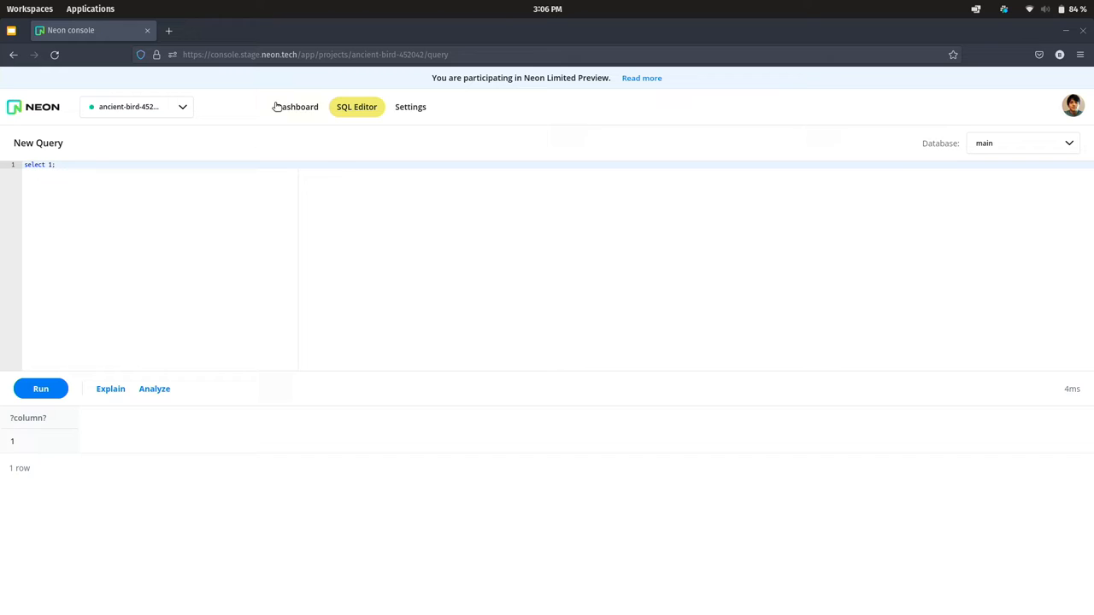
# Step: Return to the project Dashboard with connection details, compute and operations
pyautogui.click(298, 106)
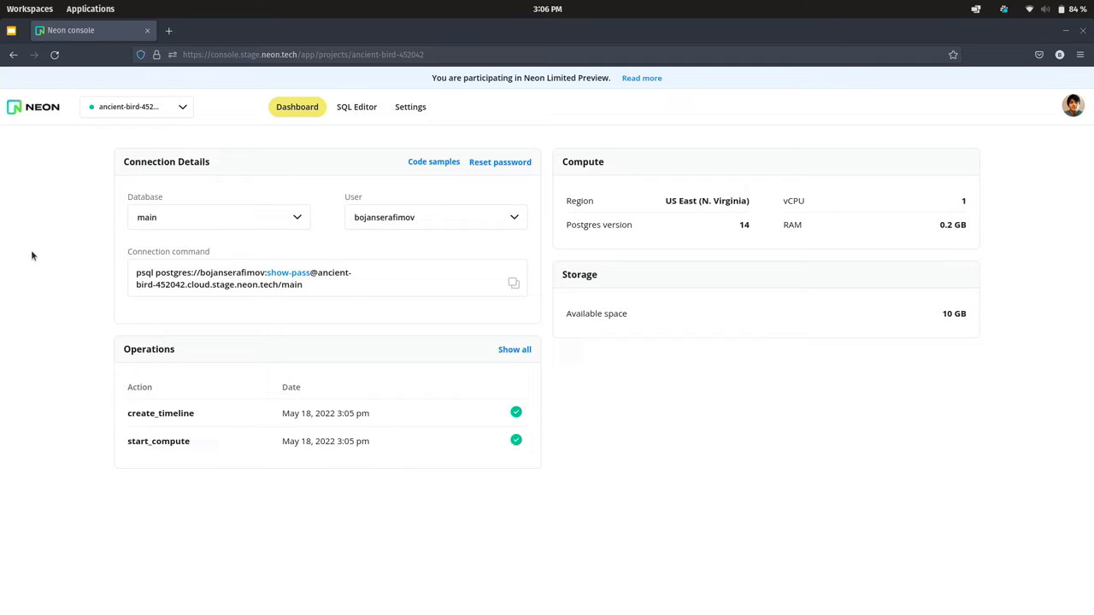
pyautogui.moveTo(93, 106)
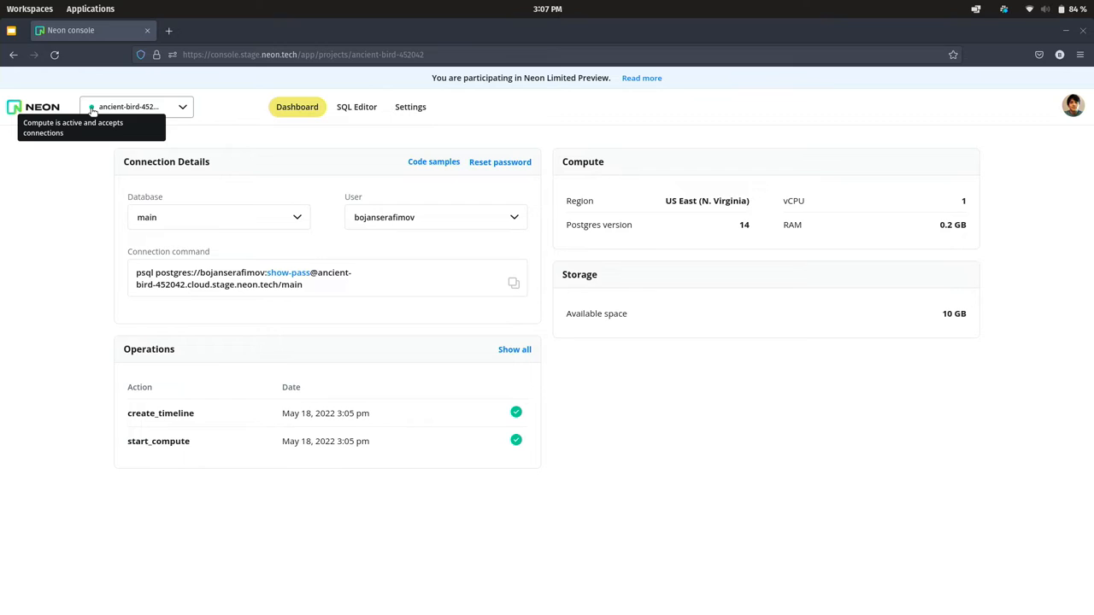
pyautogui.moveTo(33, 125)
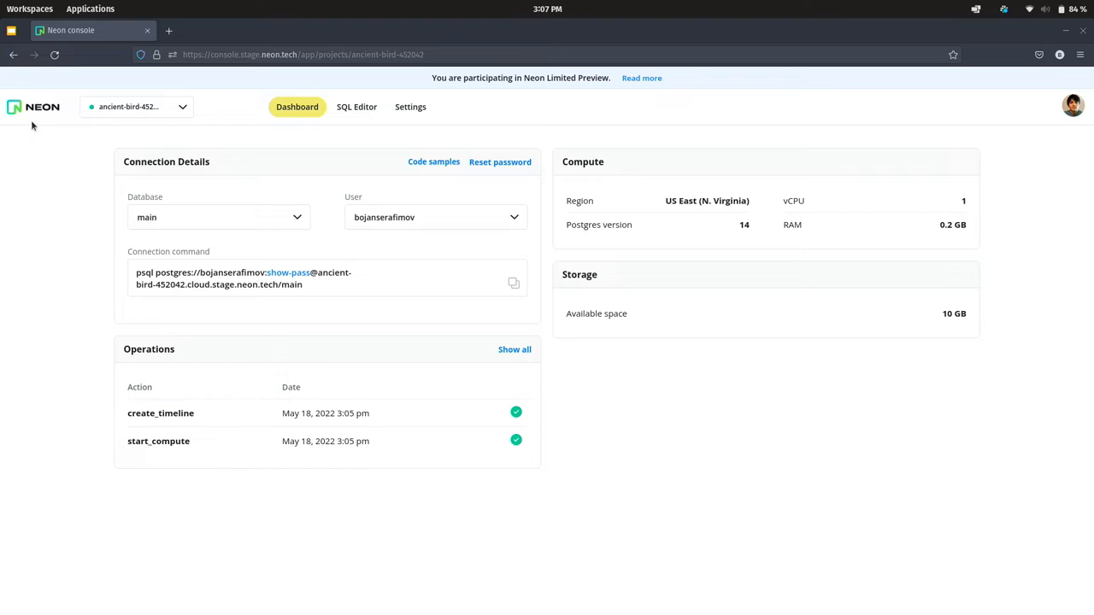
# Step: Go back to the Projects list showing ancient-bird-452042 and blue-math-337890
pyautogui.click(34, 106)
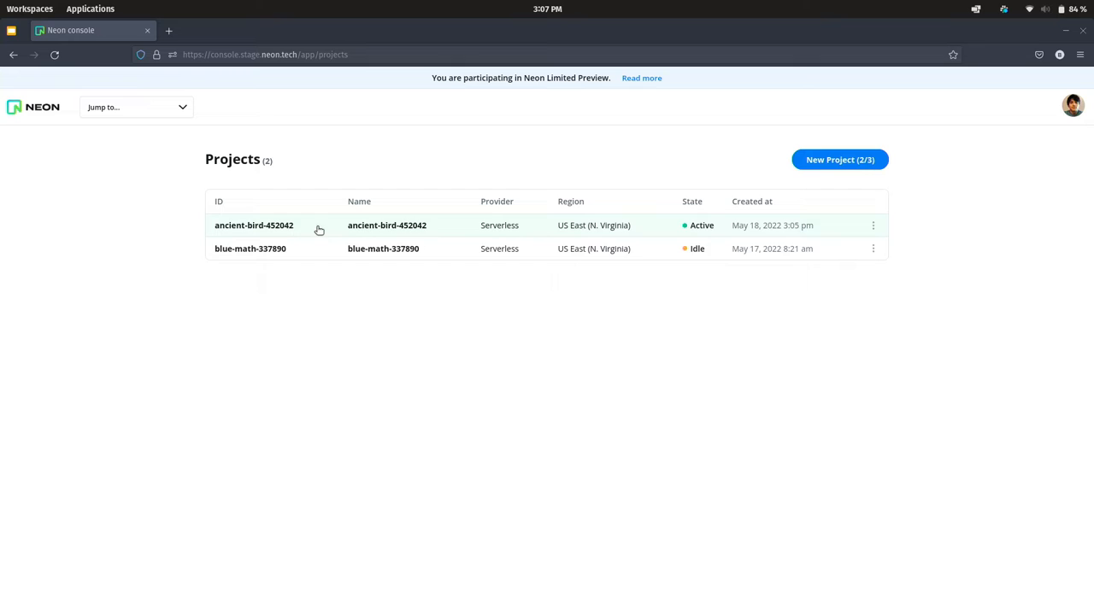
pyautogui.moveTo(610, 298)
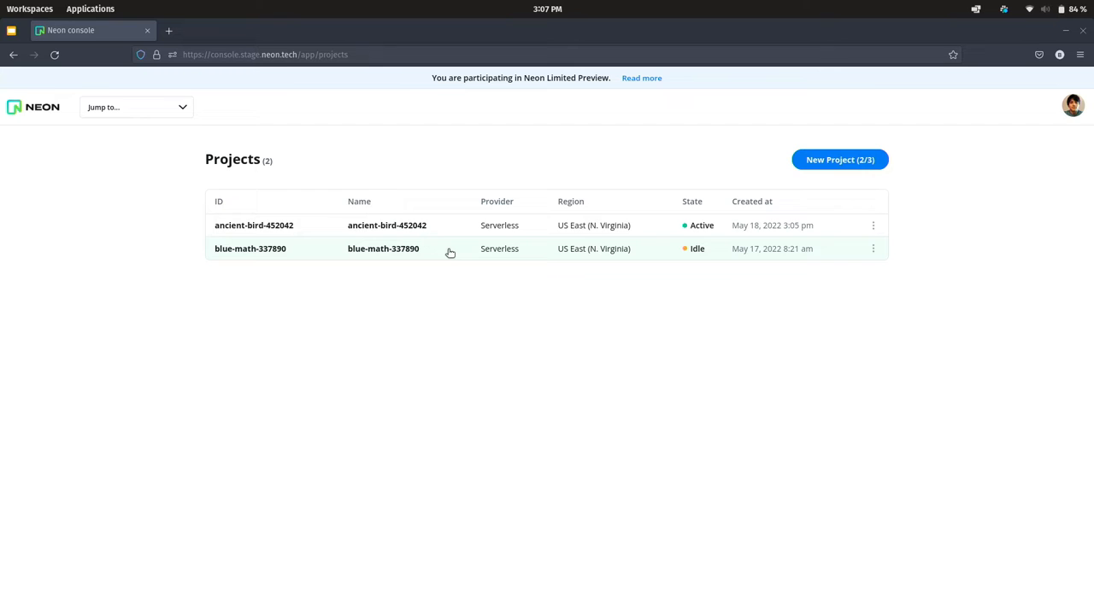
pyautogui.moveTo(670, 249)
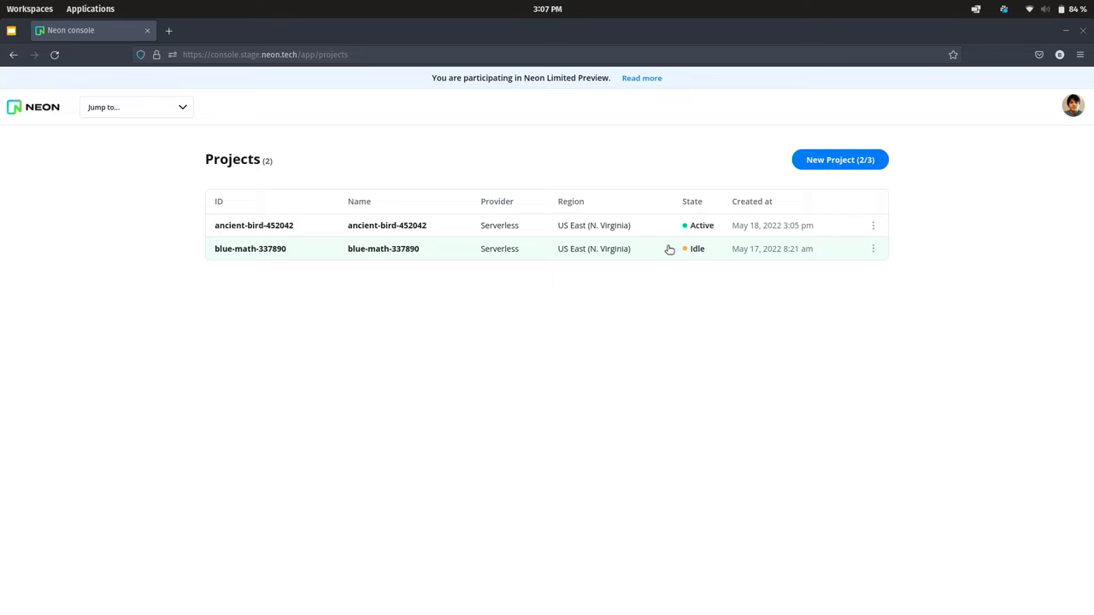
pyautogui.moveTo(687, 287)
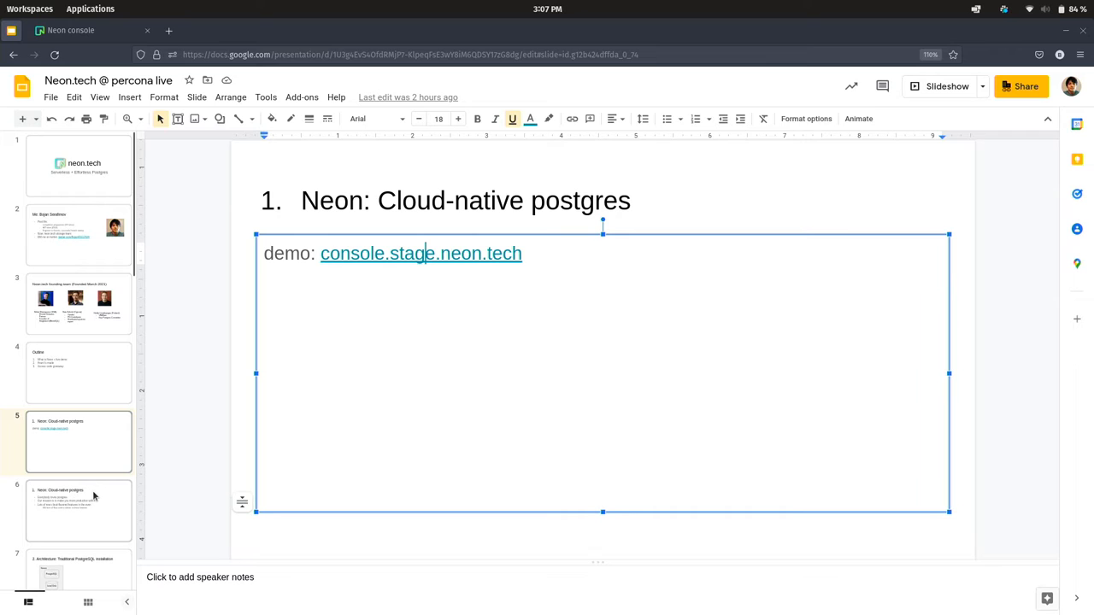
pyautogui.click(78, 509)
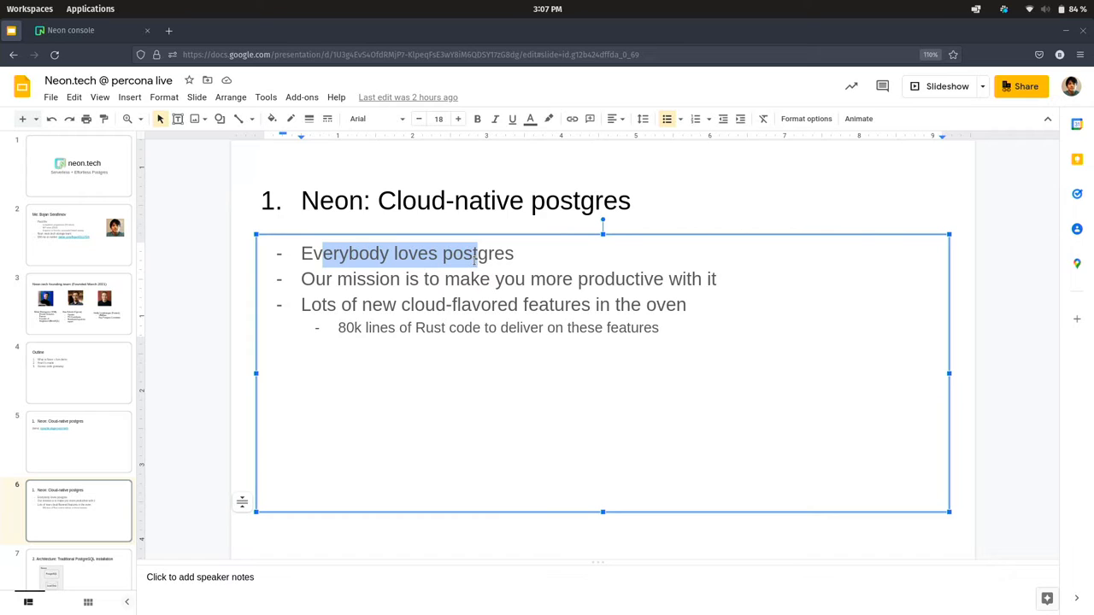
pyautogui.click(476, 253)
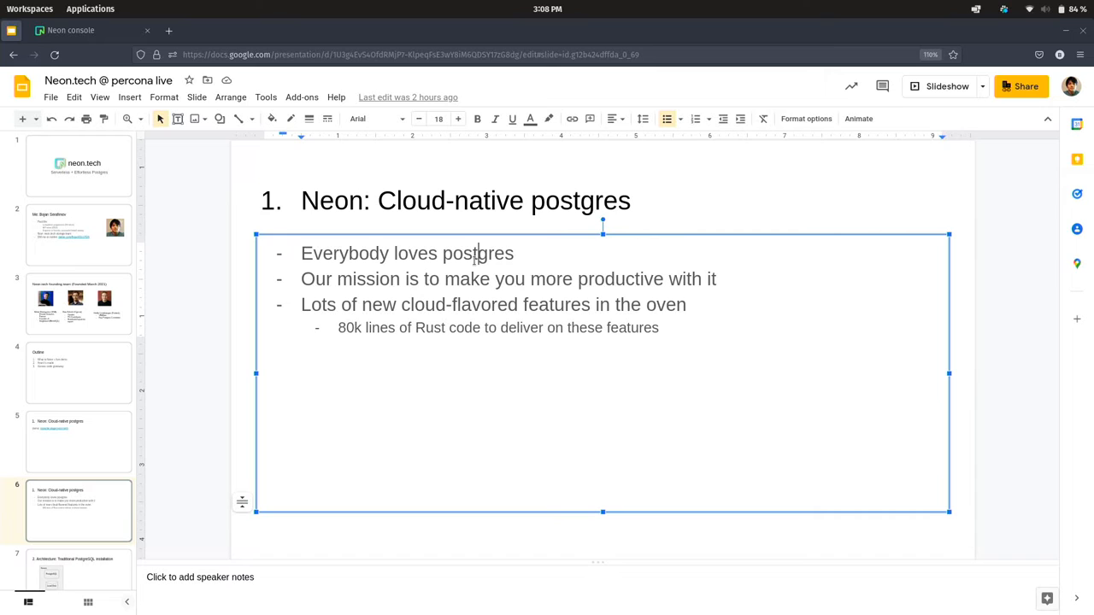
pyautogui.click(205, 359)
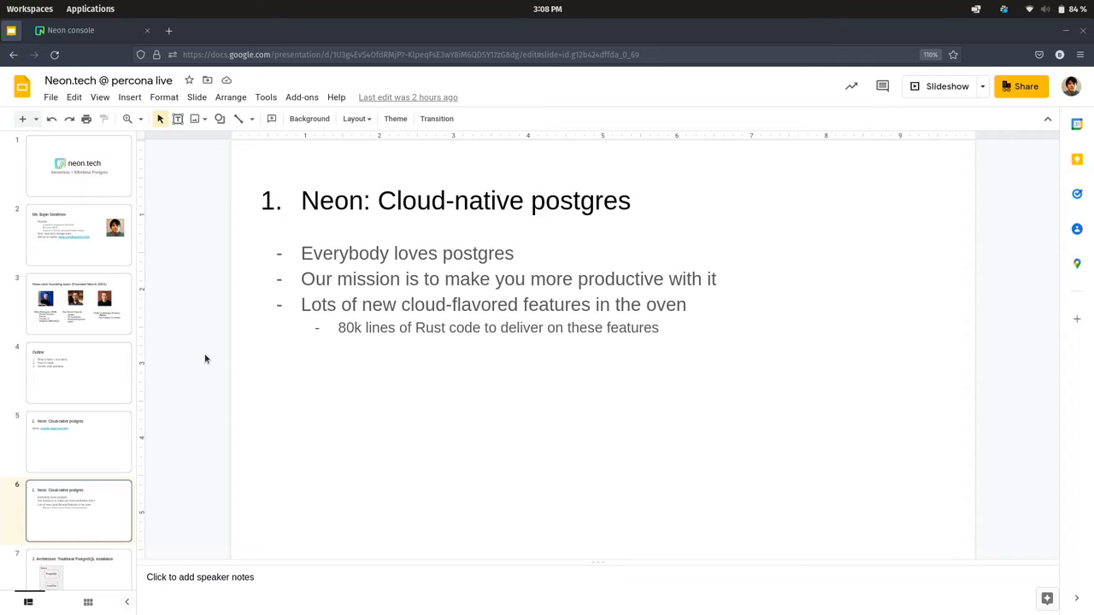
pyautogui.scroll(-3)
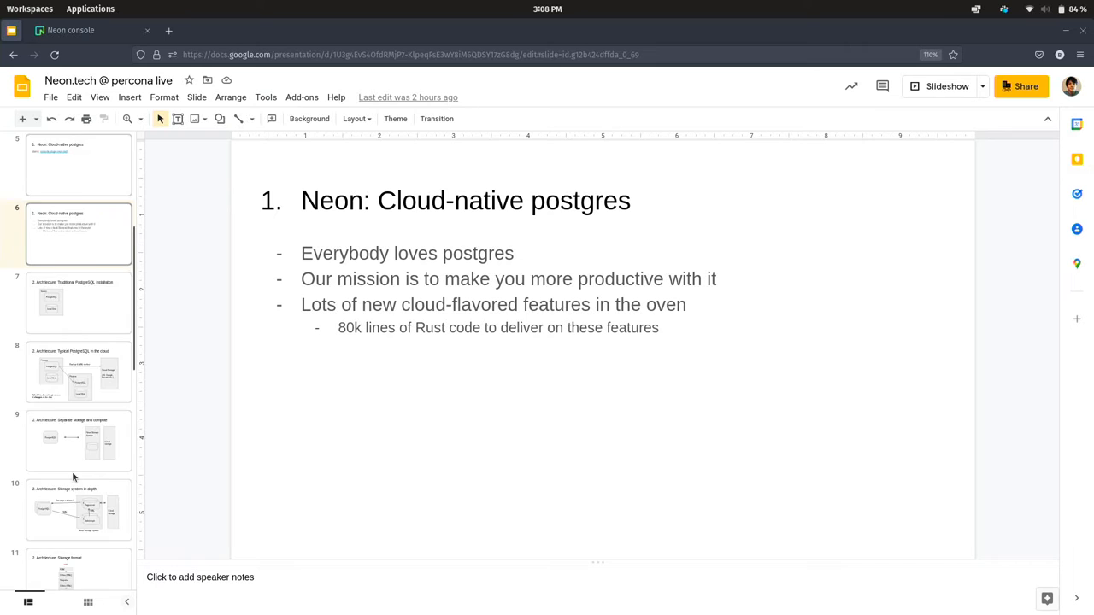
pyautogui.scroll(-3)
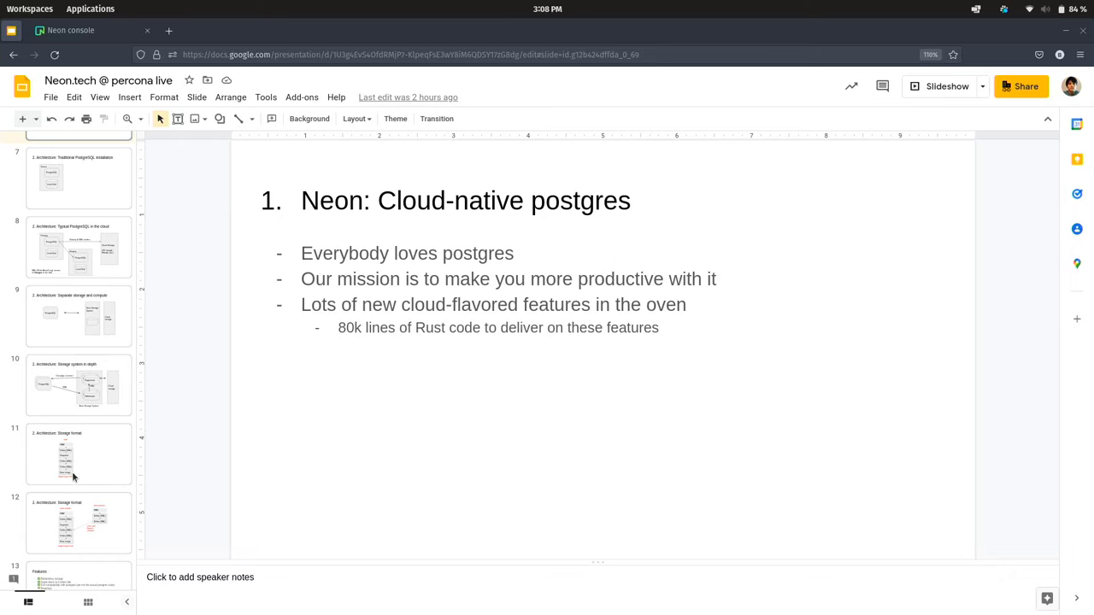
# Step: Show slide 7, 'Architecture: Traditional PostgreSQL installation'
pyautogui.click(78, 178)
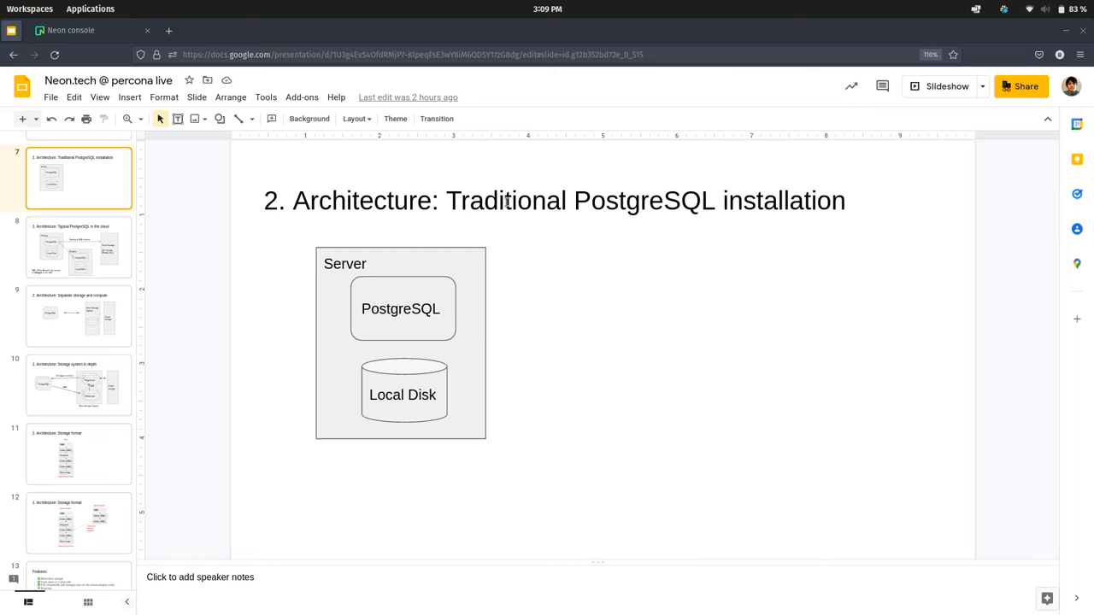
# Step: Show slide 8, 'Architecture: Typical PostgreSQL in the cloud'
pyautogui.click(78, 247)
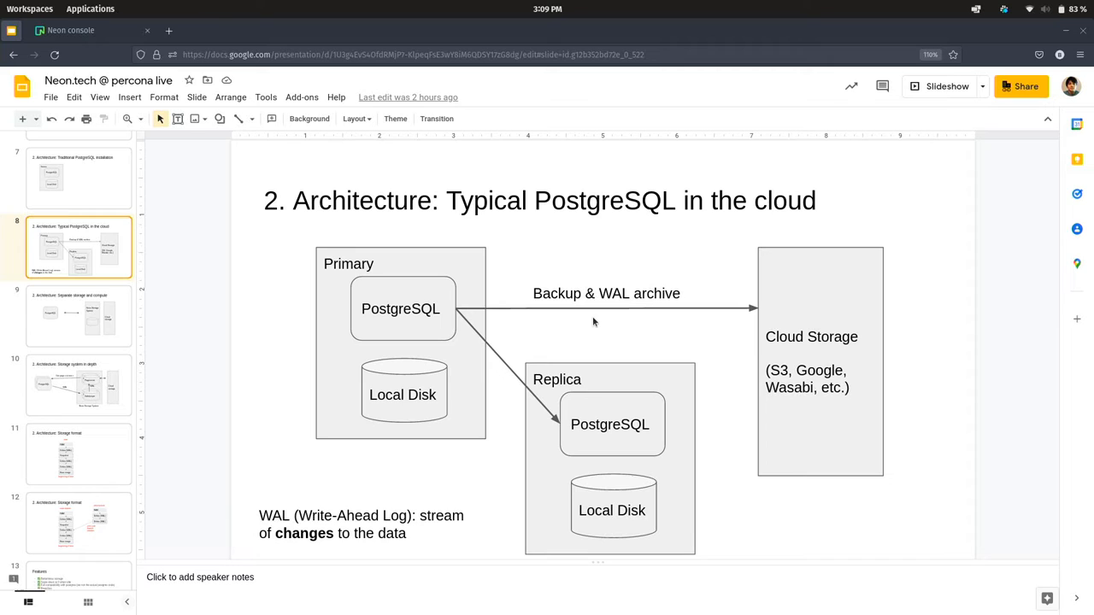
pyautogui.moveTo(724, 311)
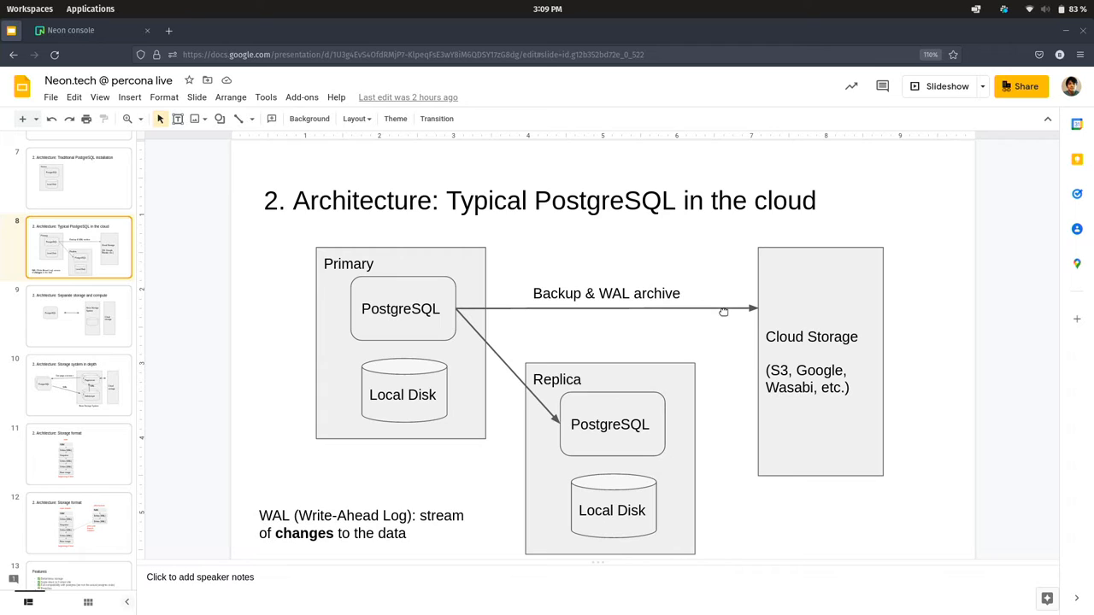
pyautogui.moveTo(783, 301)
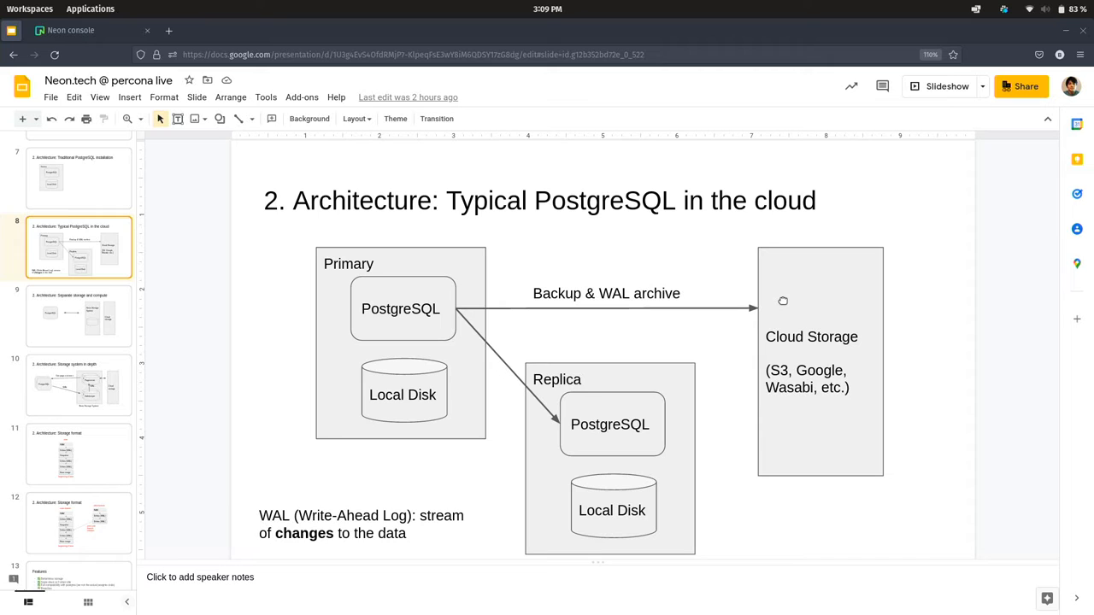
# Step: Show slide 9, 'Architecture: Separate storage and compute'
pyautogui.click(79, 317)
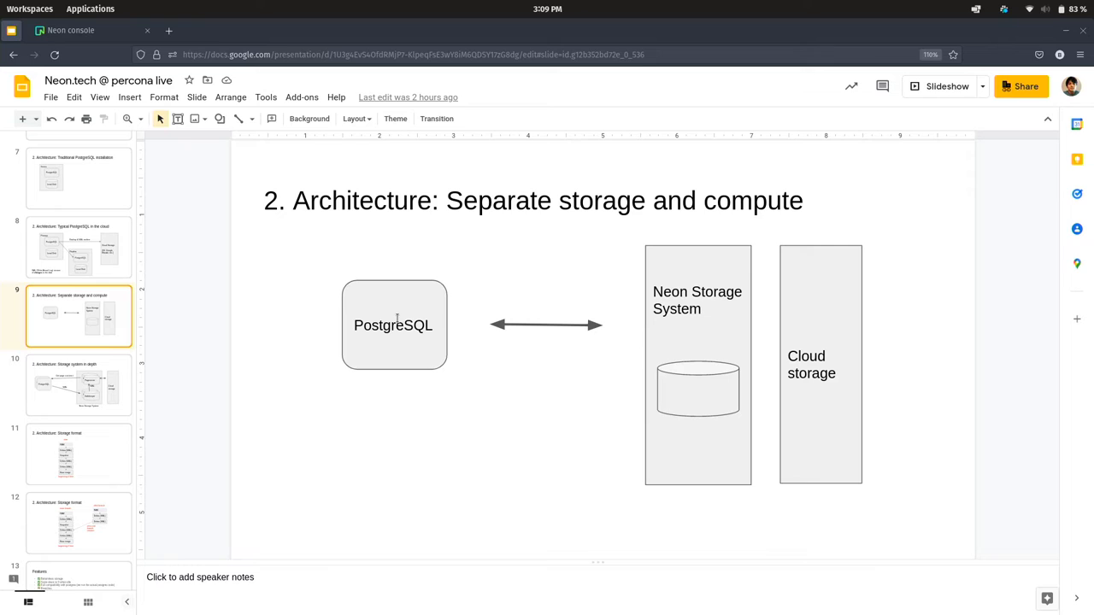
pyautogui.moveTo(390, 283)
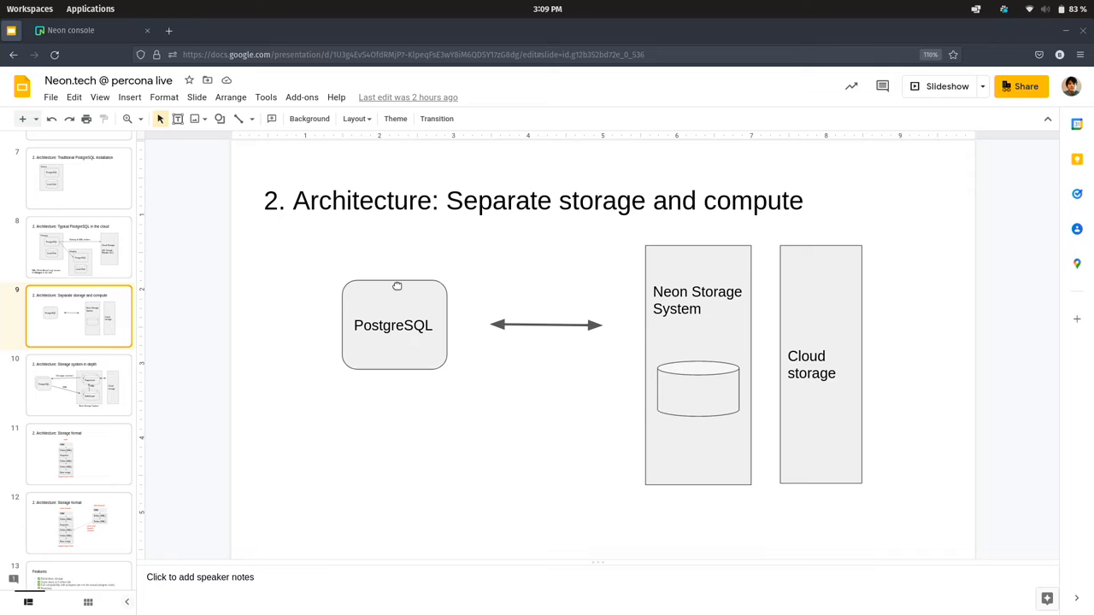
pyautogui.moveTo(430, 267)
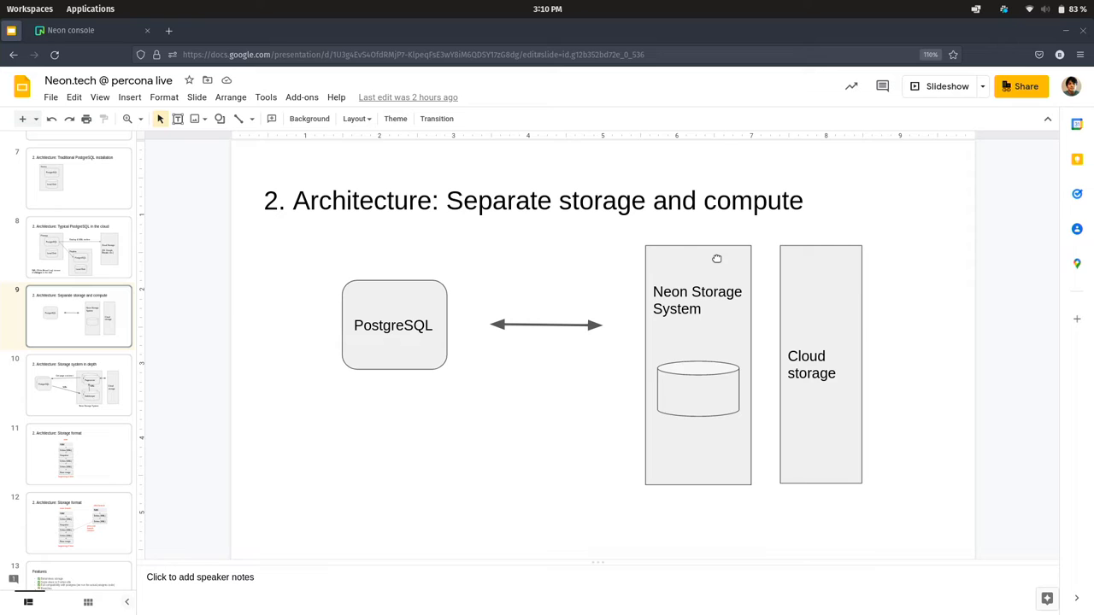
# Step: Show slide 10, 'Architecture: Storage system in depth', then switch to the Neon console tab
pyautogui.click(79, 387)
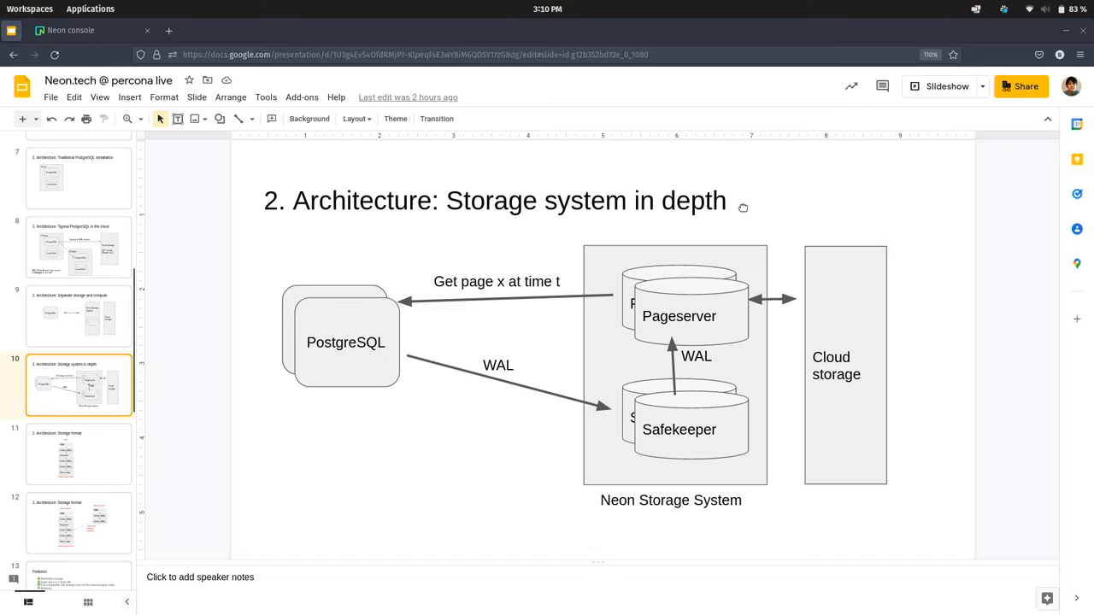
pyautogui.click(940, 85)
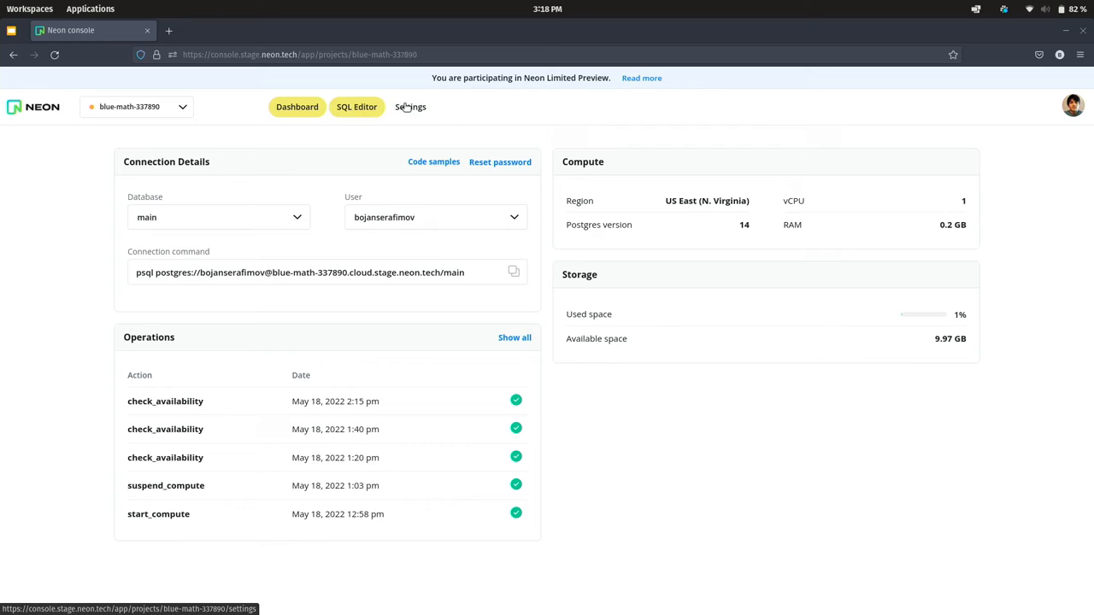
# Step: Navigate within the blue-math-337890 project dashboard before returning to the Features slide
pyautogui.click(356, 106)
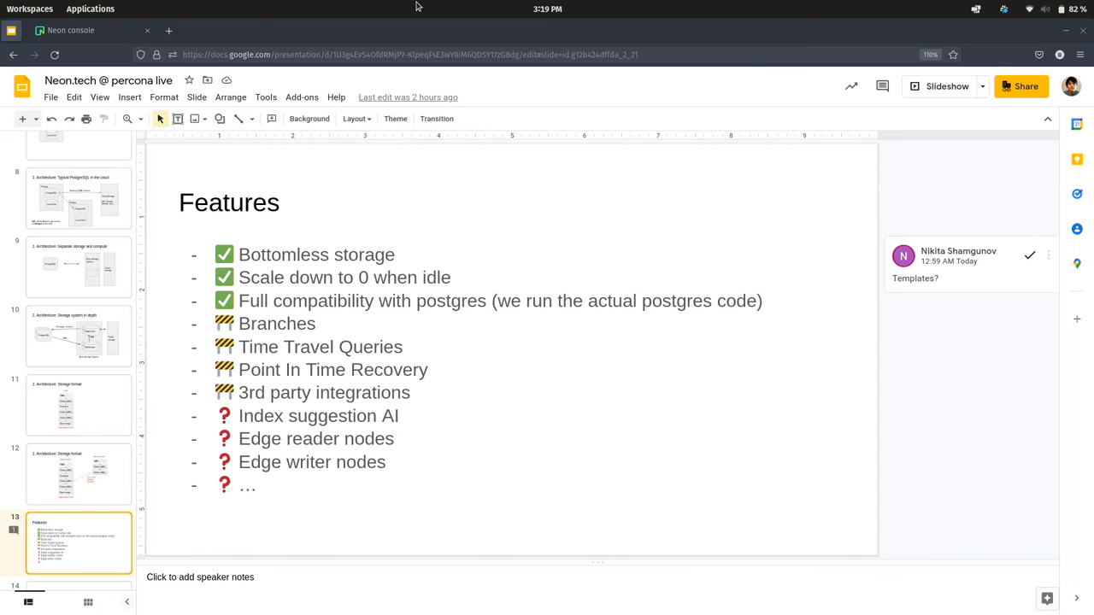
pyautogui.click(940, 85)
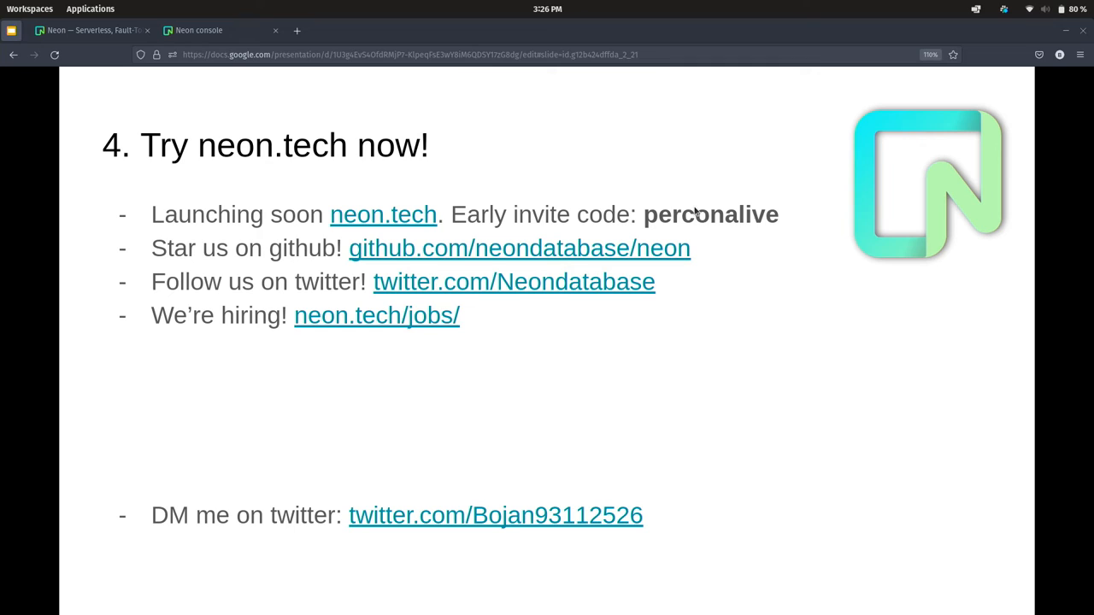
pyautogui.moveTo(179, 263)
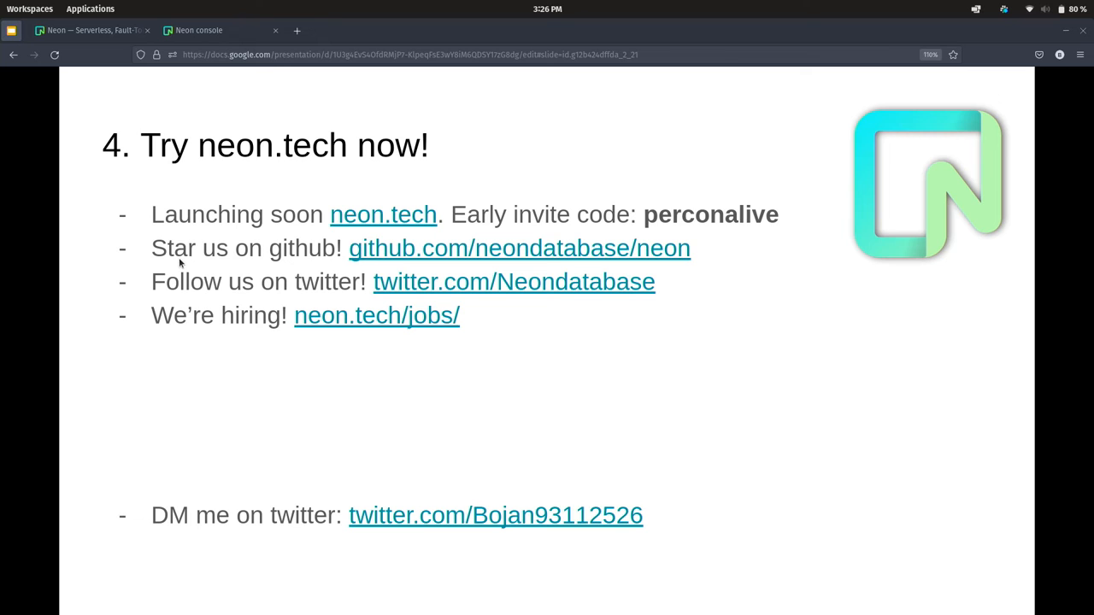
# Step: Browse the neondatabase GitHub organisation's repository list down to helm-charts and pprof-rs
pyautogui.click(519, 248)
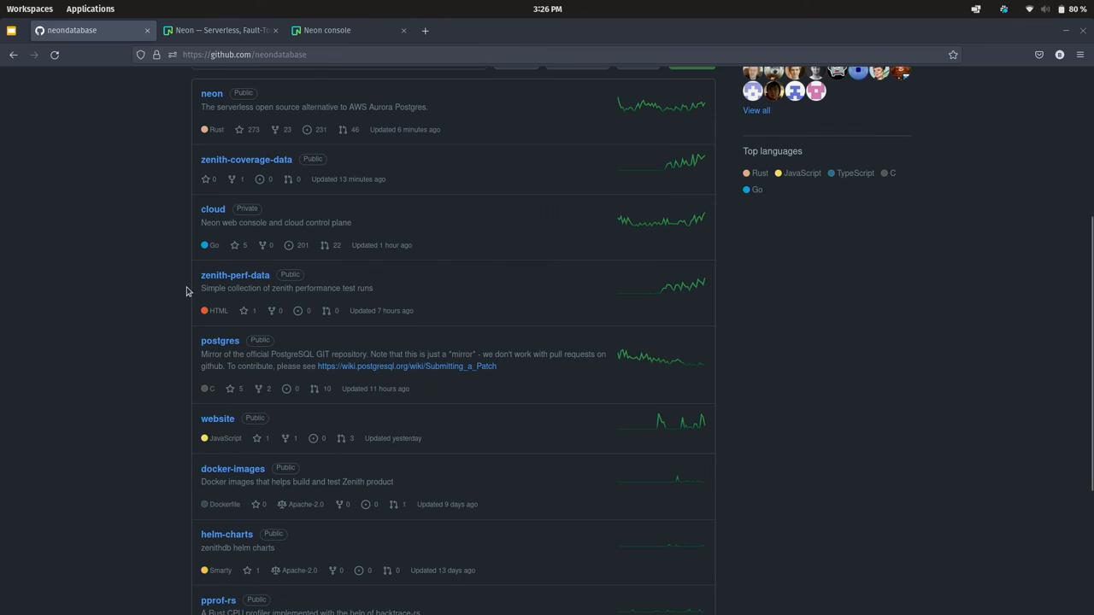
pyautogui.scroll(-3)
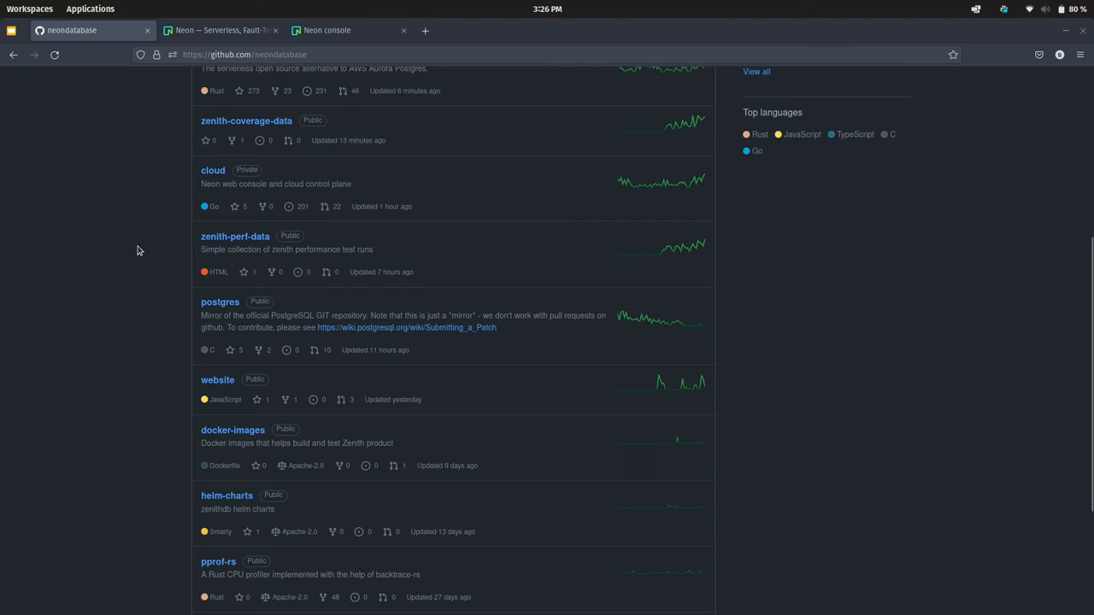
# Step: Switch back to the Google Slides presentation showing the '4. Try neon.tech now!' slide
pyautogui.click(220, 30)
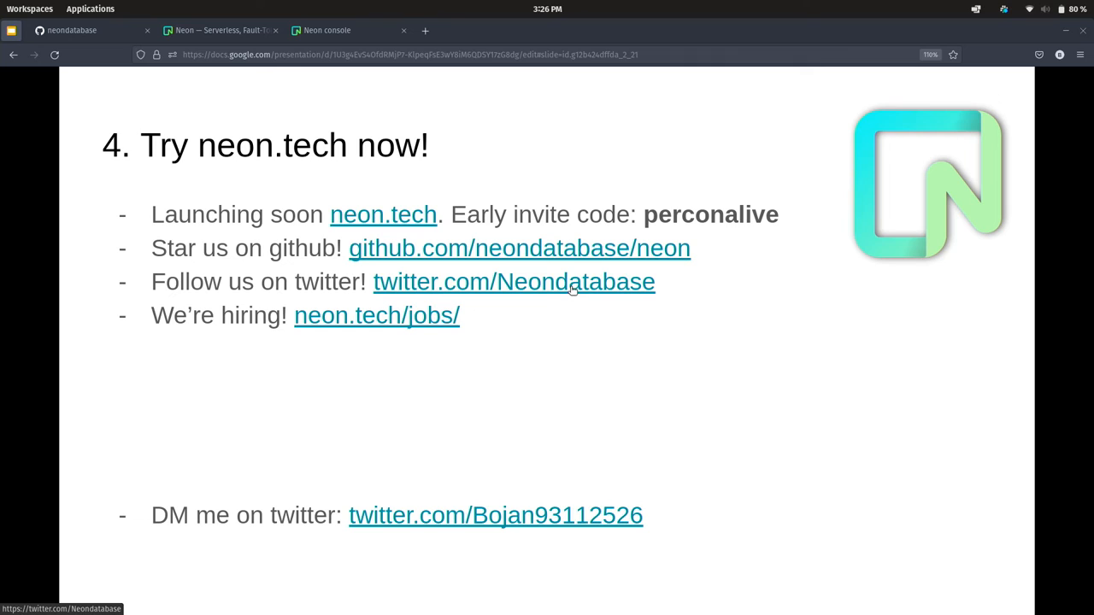
pyautogui.moveTo(420, 321)
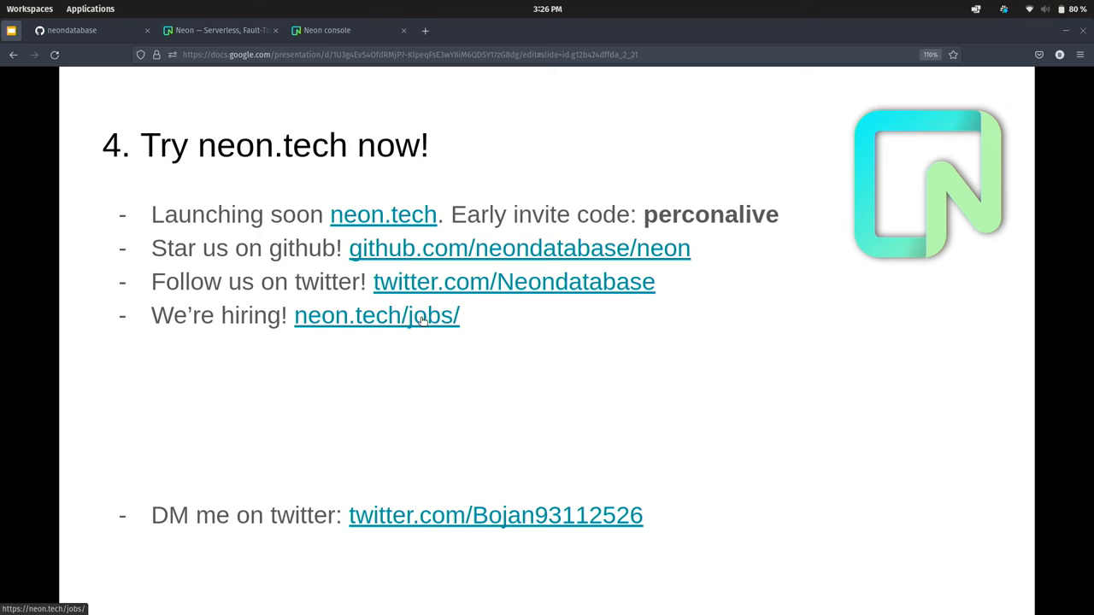
pyautogui.moveTo(516, 424)
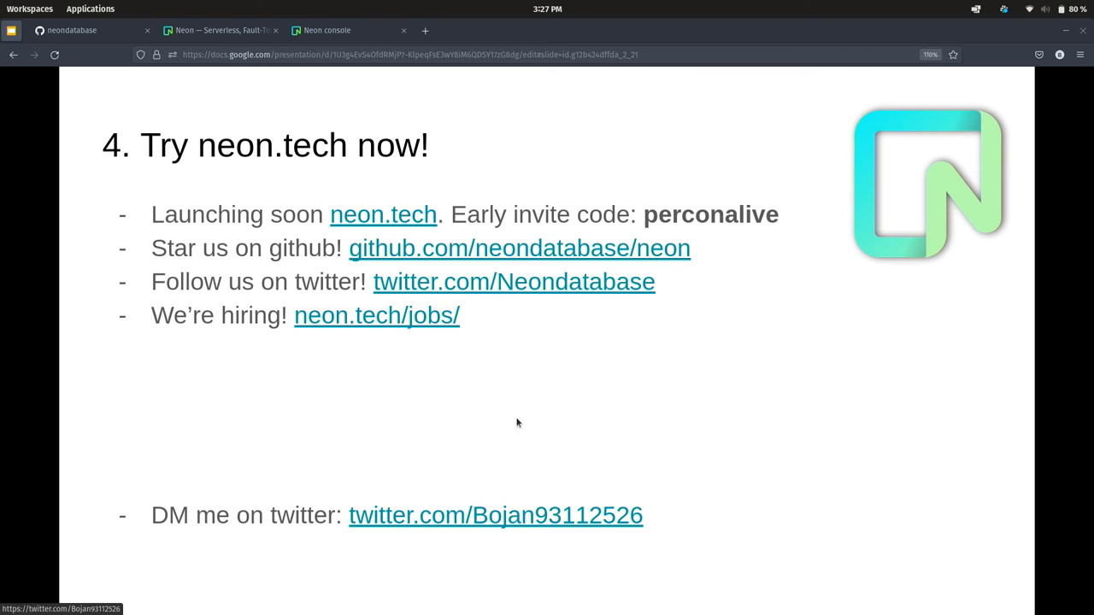
pyautogui.moveTo(521, 420)
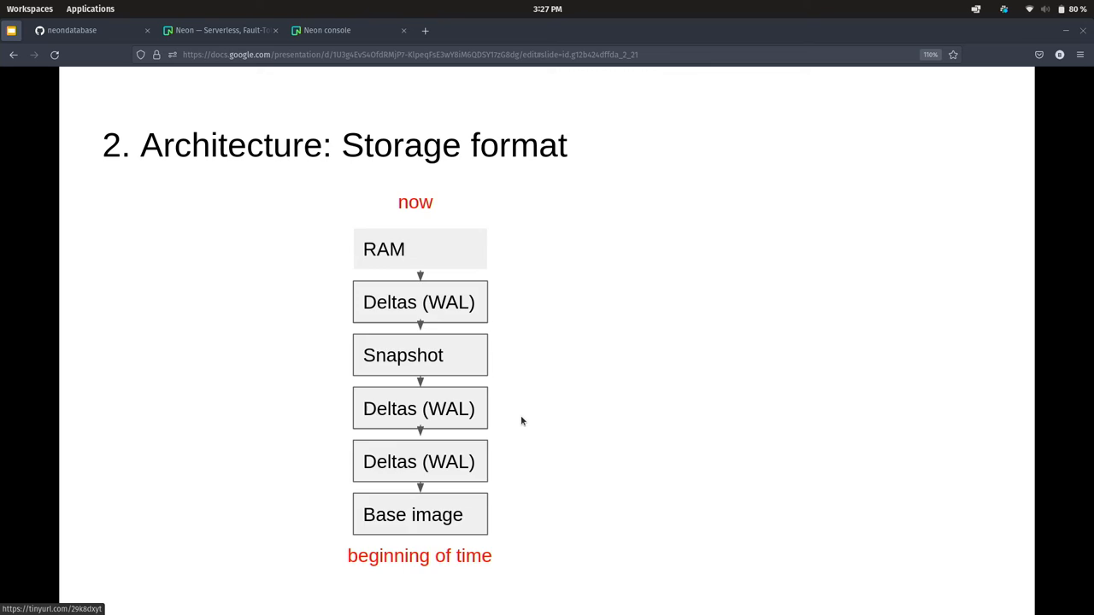
pyautogui.press('Right')
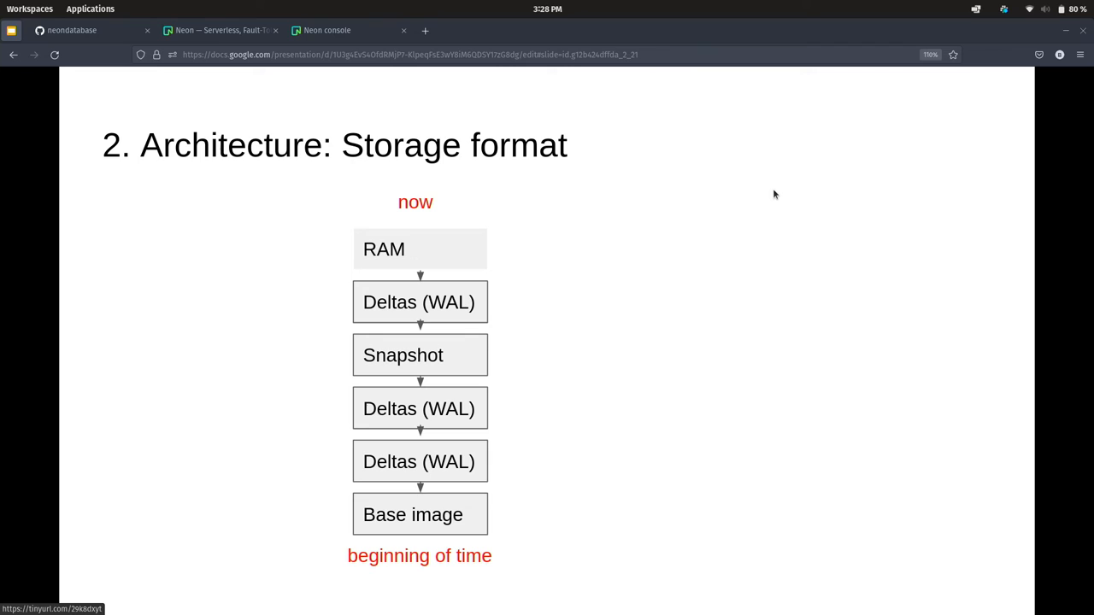
pyautogui.moveTo(564, 212)
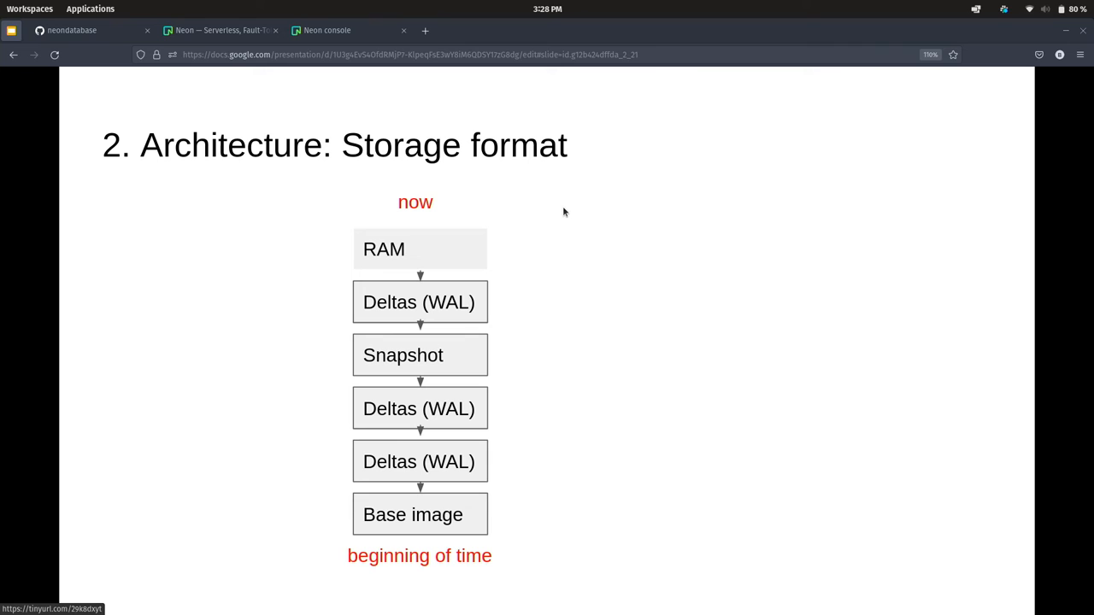
pyautogui.moveTo(502, 293)
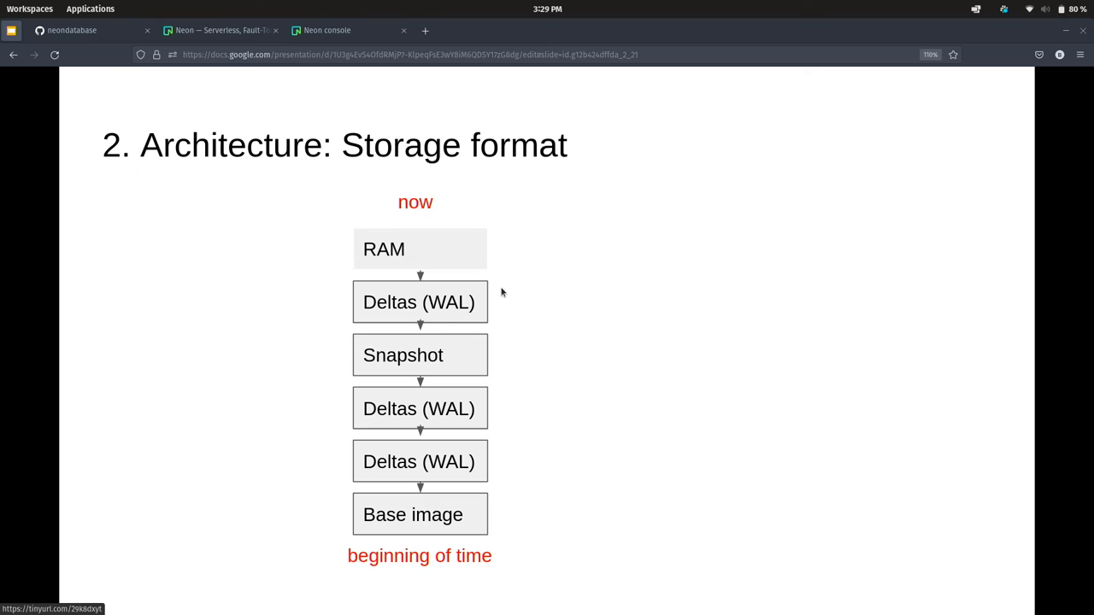
pyautogui.moveTo(618, 332)
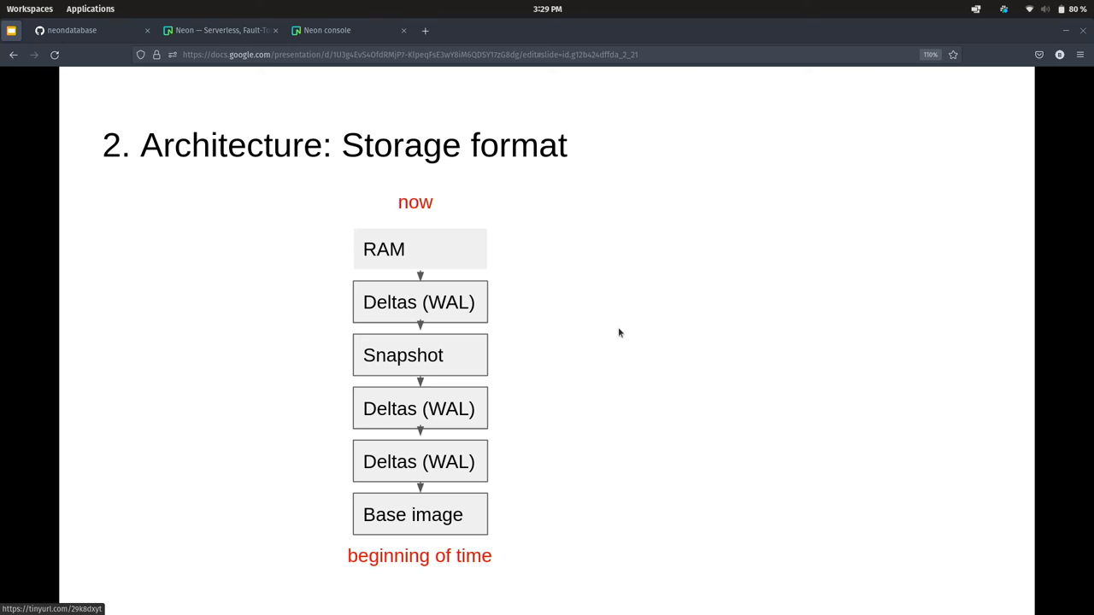
pyautogui.moveTo(632, 332)
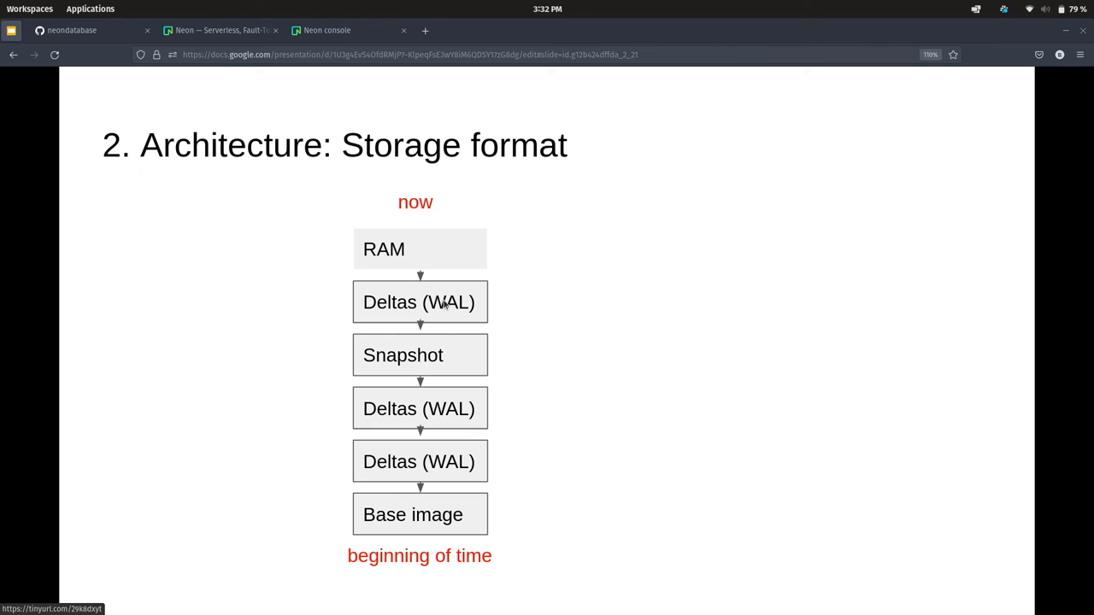
pyautogui.moveTo(451, 312)
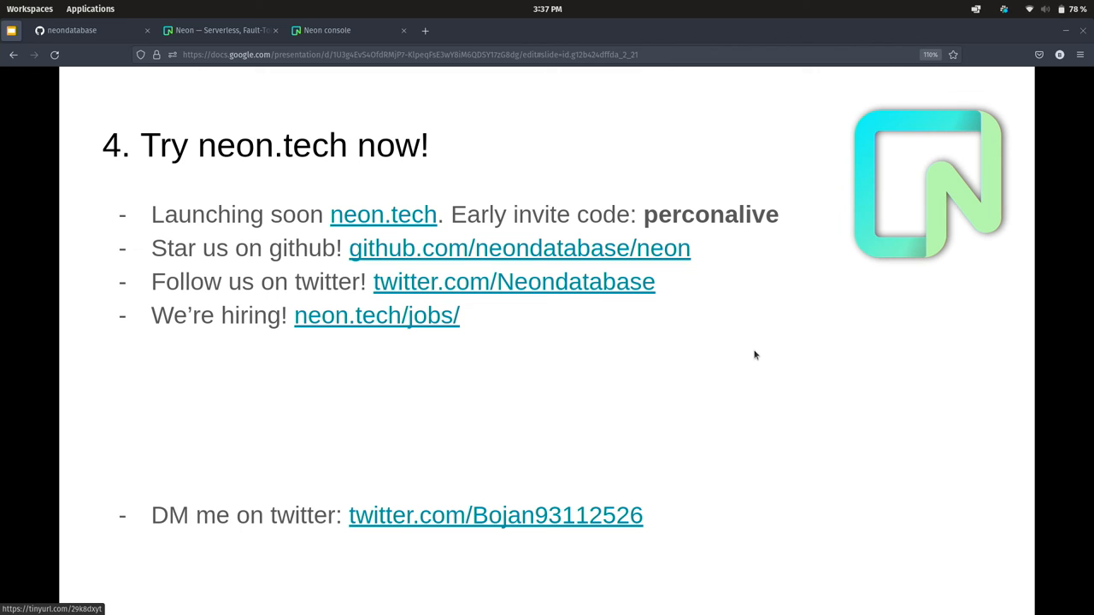
pyautogui.click(77, 31)
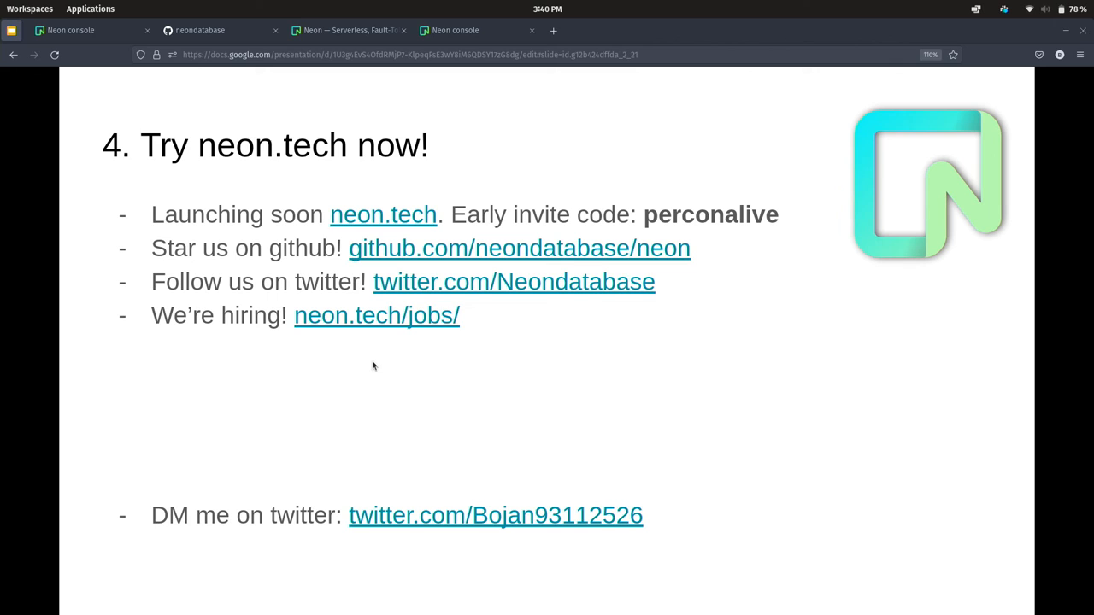
pyautogui.moveTo(213, 31)
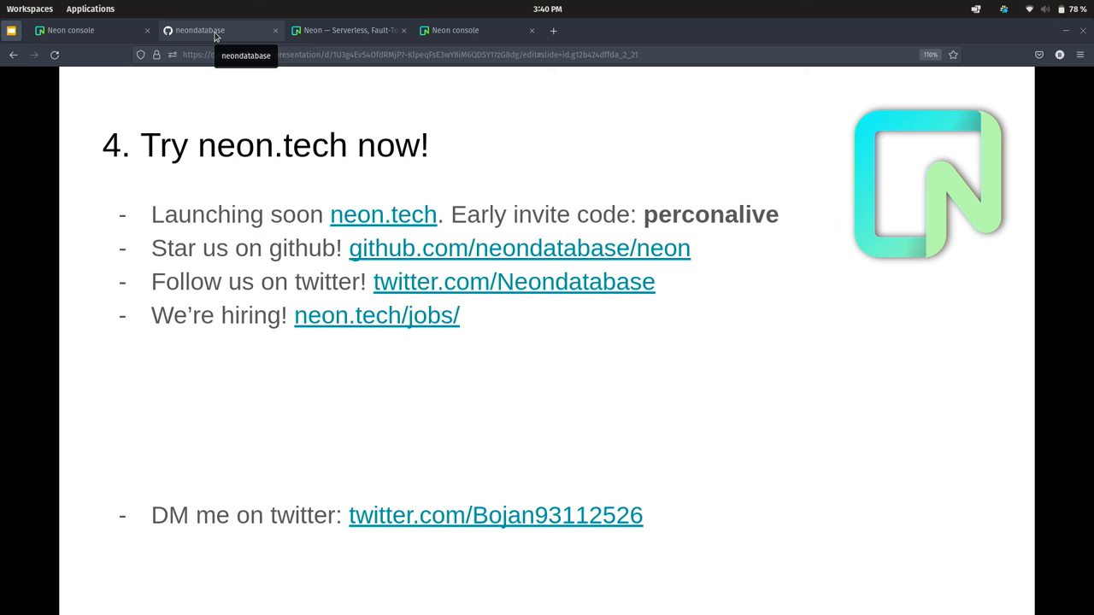
pyautogui.moveTo(253, 41)
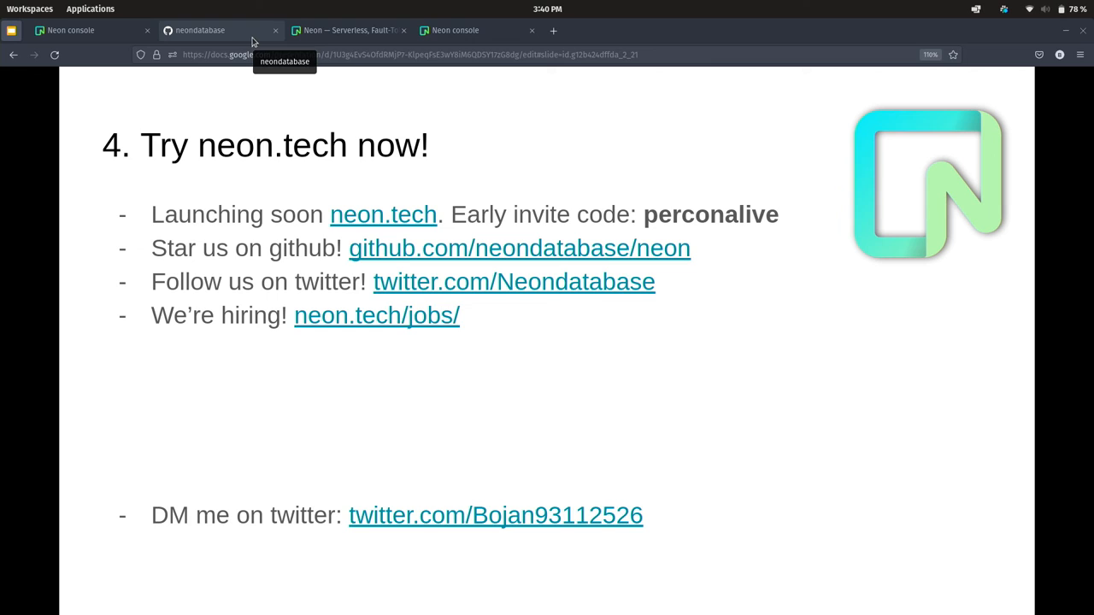
pyautogui.moveTo(246, 36)
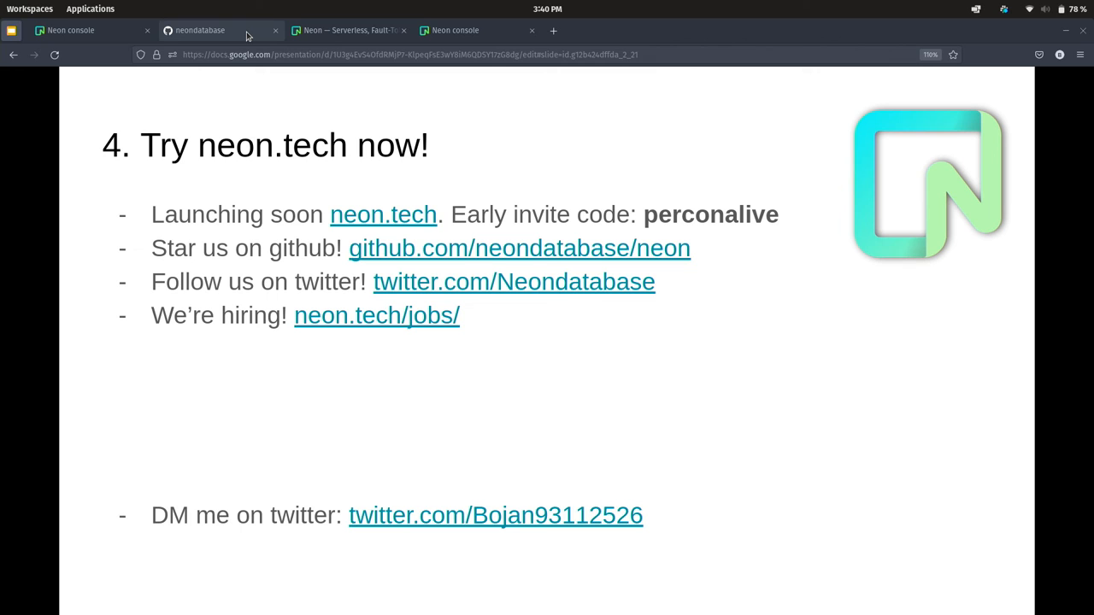
# Step: Open the neondatabase/neon repository and read down its README to the neon_local setup steps
pyautogui.click(200, 31)
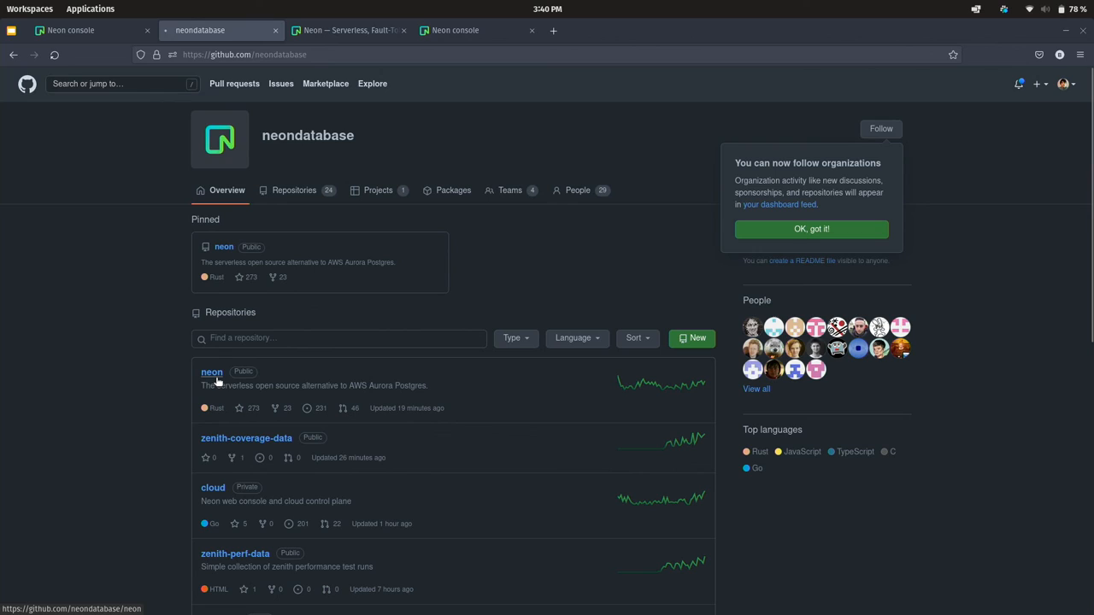
pyautogui.click(212, 373)
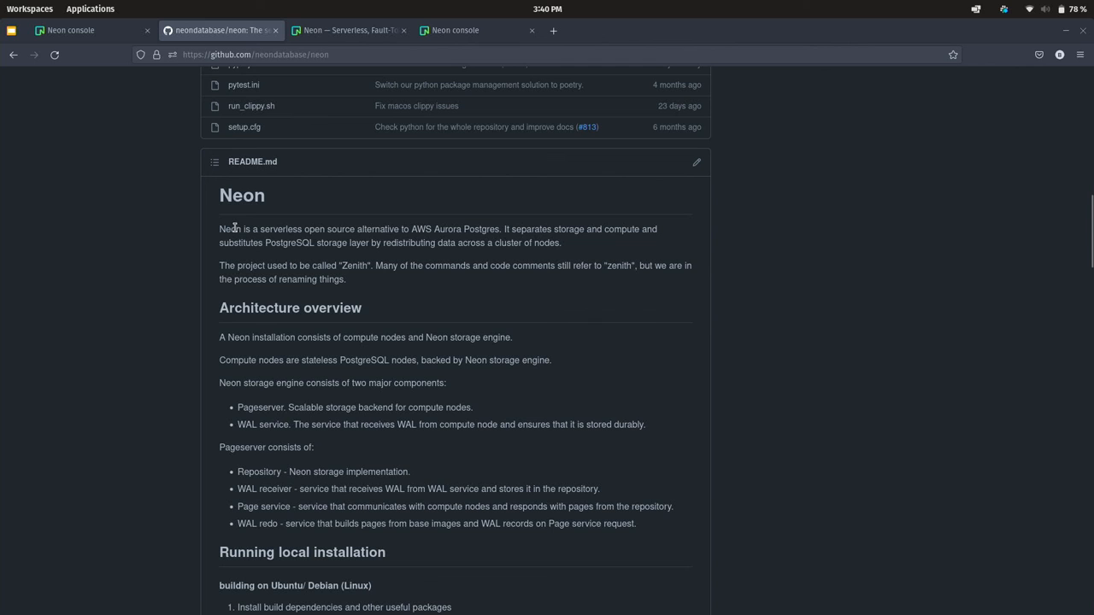
pyautogui.scroll(-3)
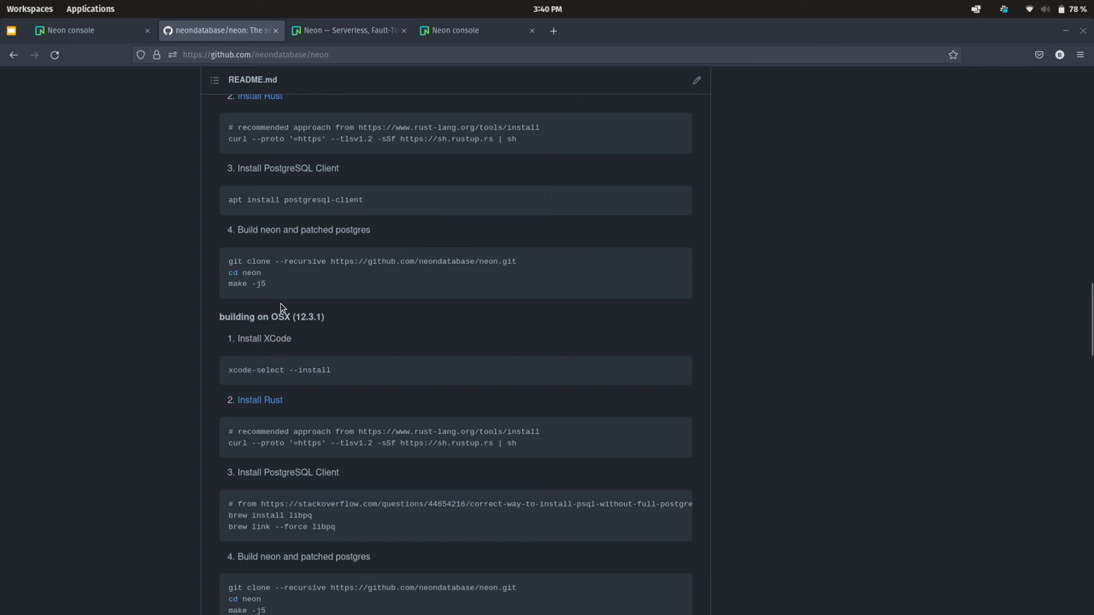
pyautogui.scroll(-3)
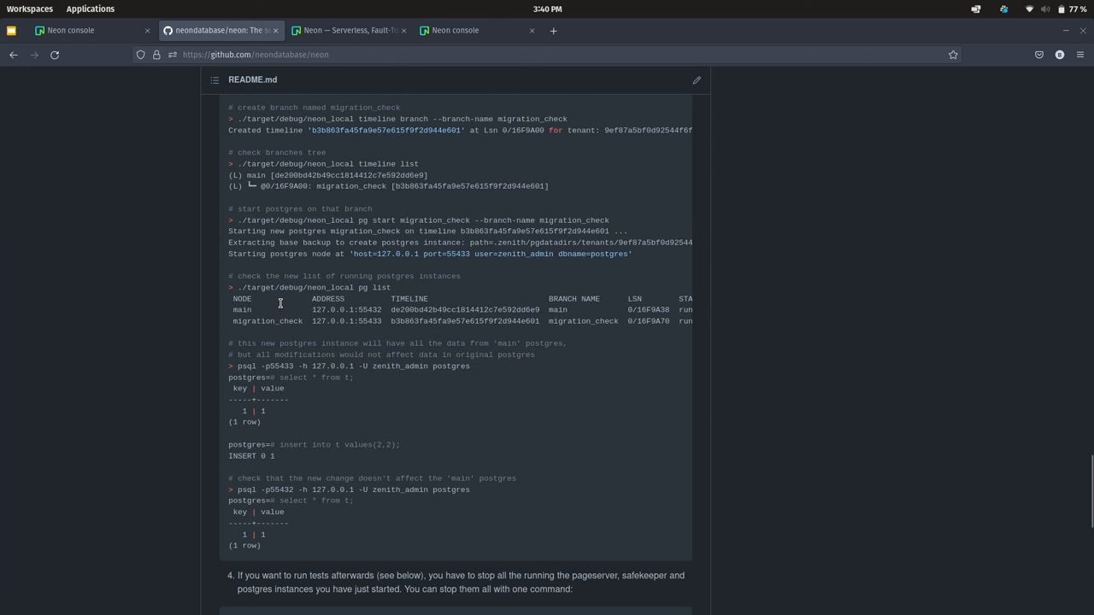